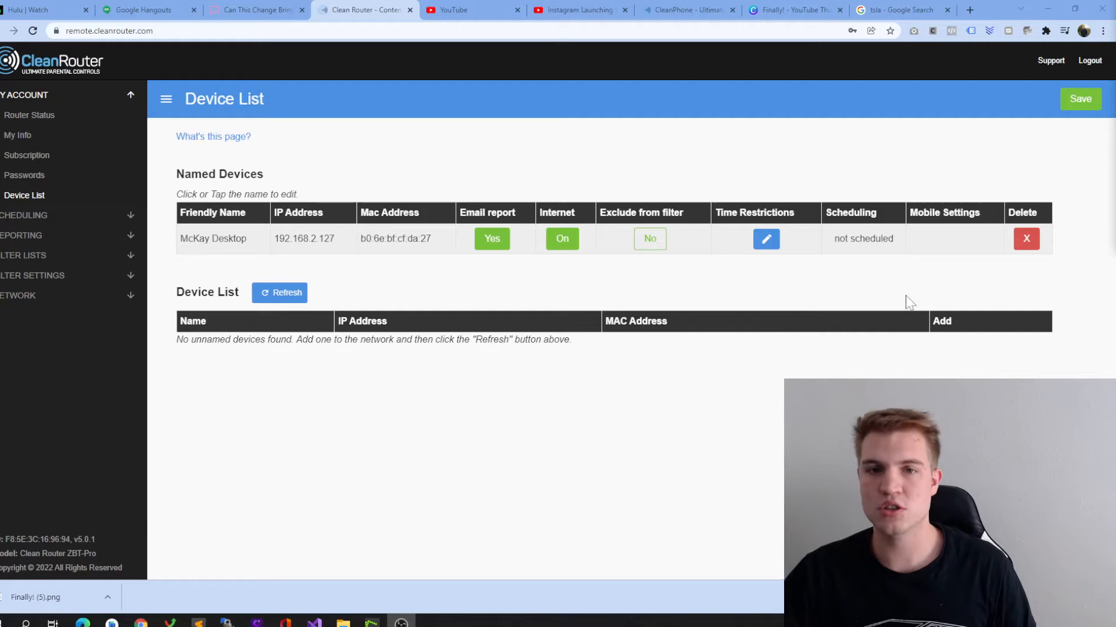
{"action": "mouse_move", "coordinate": [319, 339]}
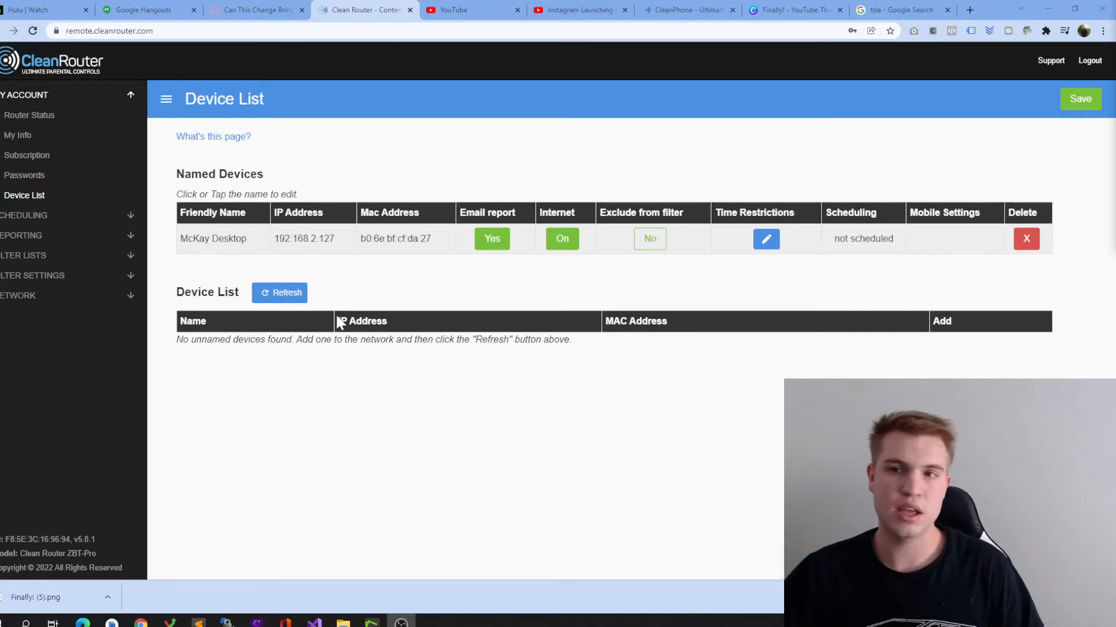
{"action": "mouse_move", "coordinate": [388, 335]}
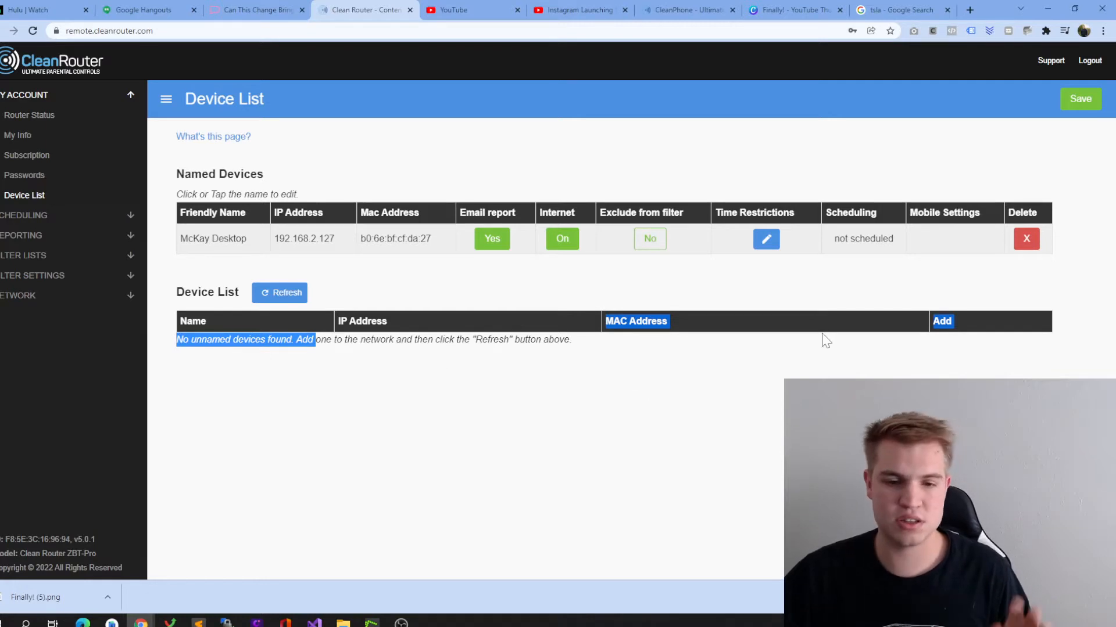
{"action": "mouse_move", "coordinate": [951, 359]}
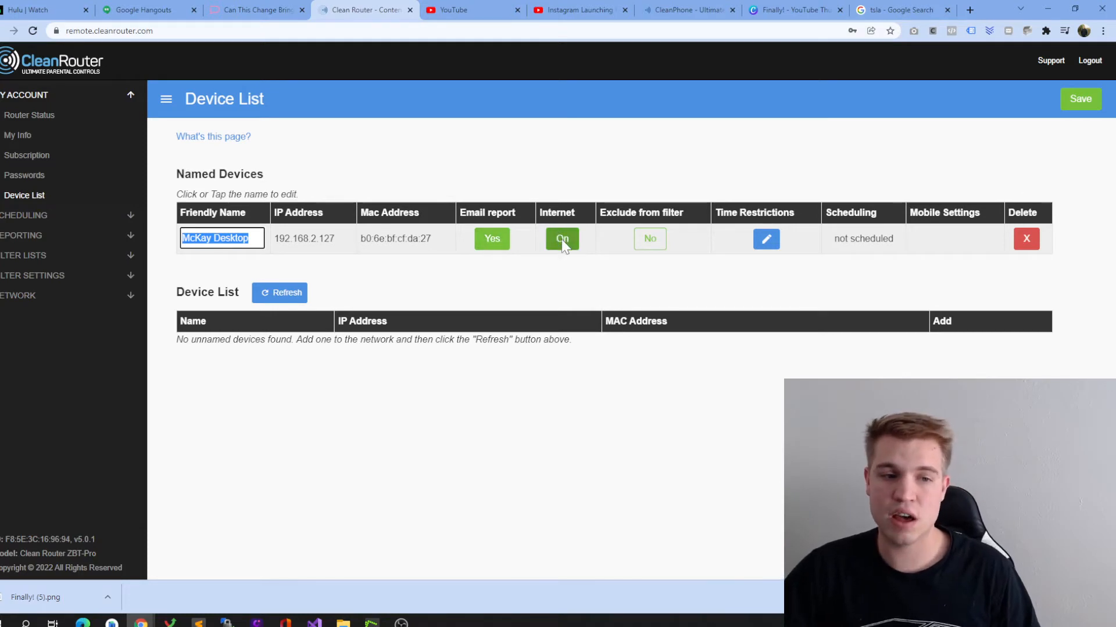
{"action": "mouse_move", "coordinate": [567, 253]}
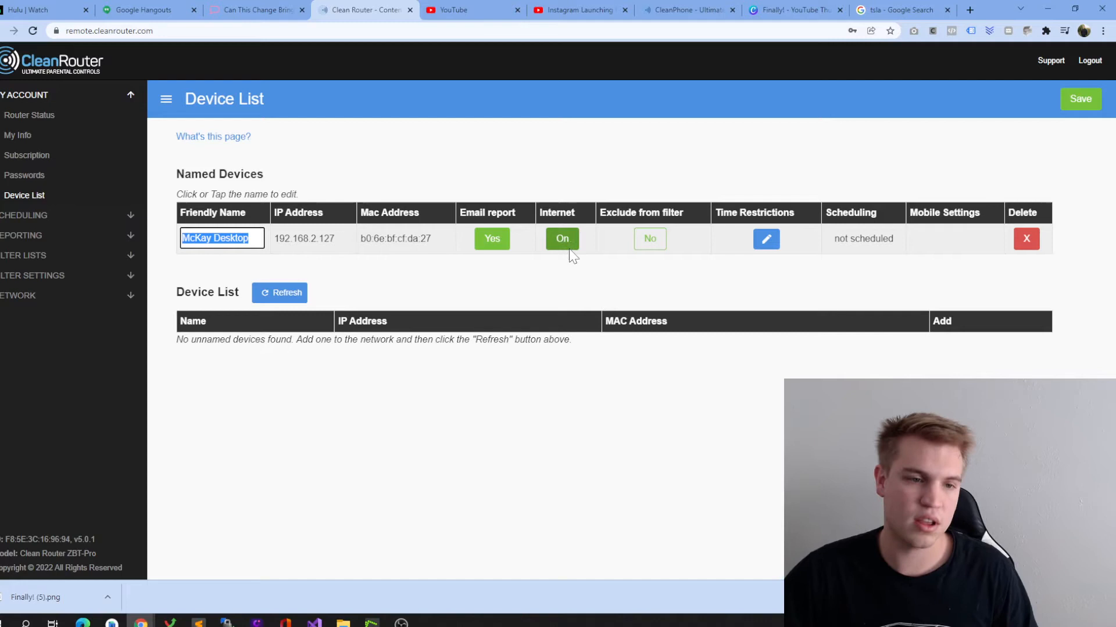
{"action": "mouse_move", "coordinate": [679, 271]}
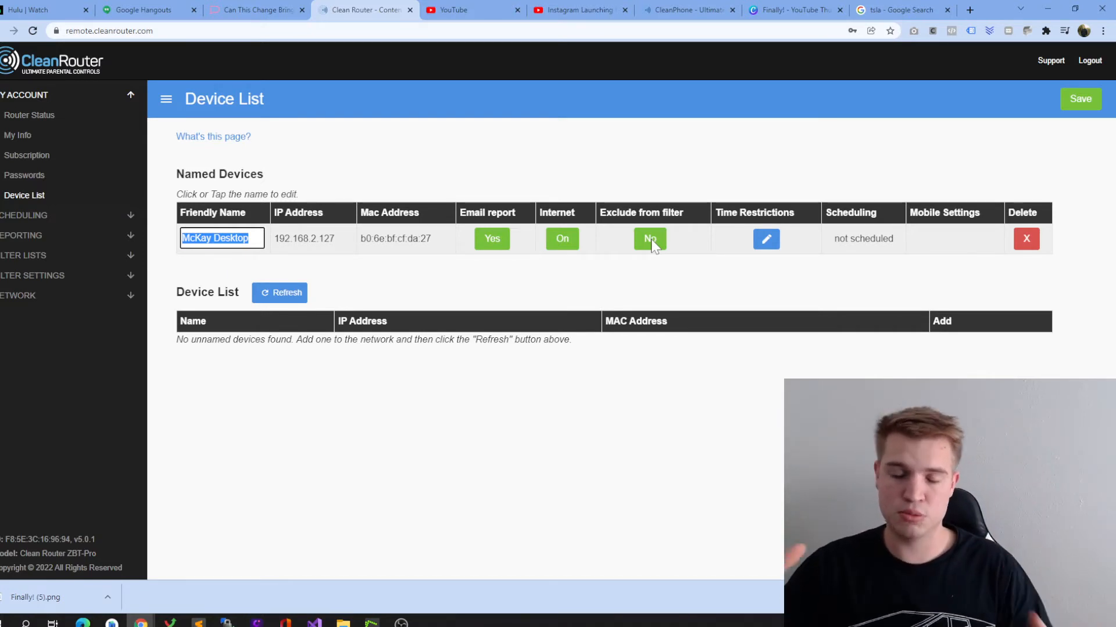
- Expand the SCHEDULING section to show Time Restrictions and Device Scheduling
{"action": "left_click", "coordinate": [648, 238]}
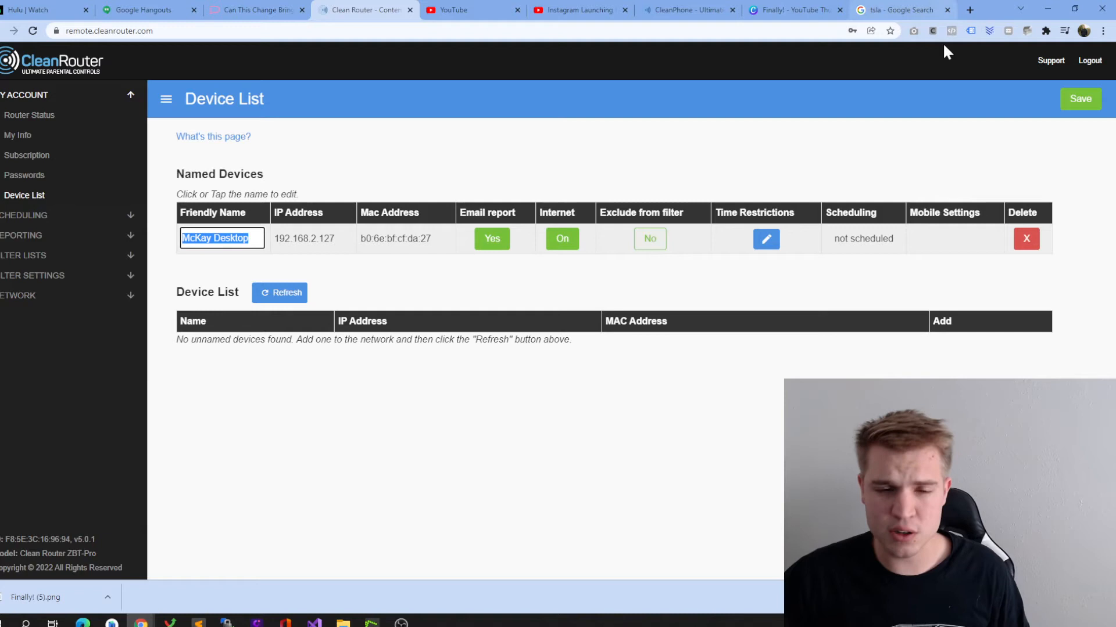
{"action": "left_click", "coordinate": [29, 115]}
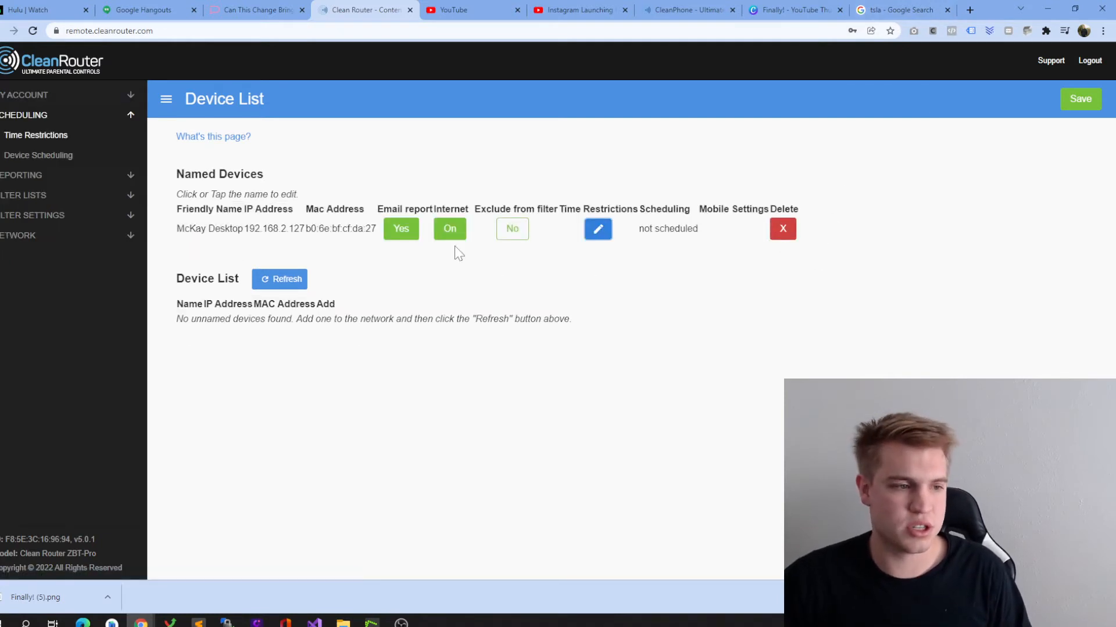
- Add a new time restriction for McKay Desktop from the Time Restrictions page
{"action": "left_click", "coordinate": [35, 136]}
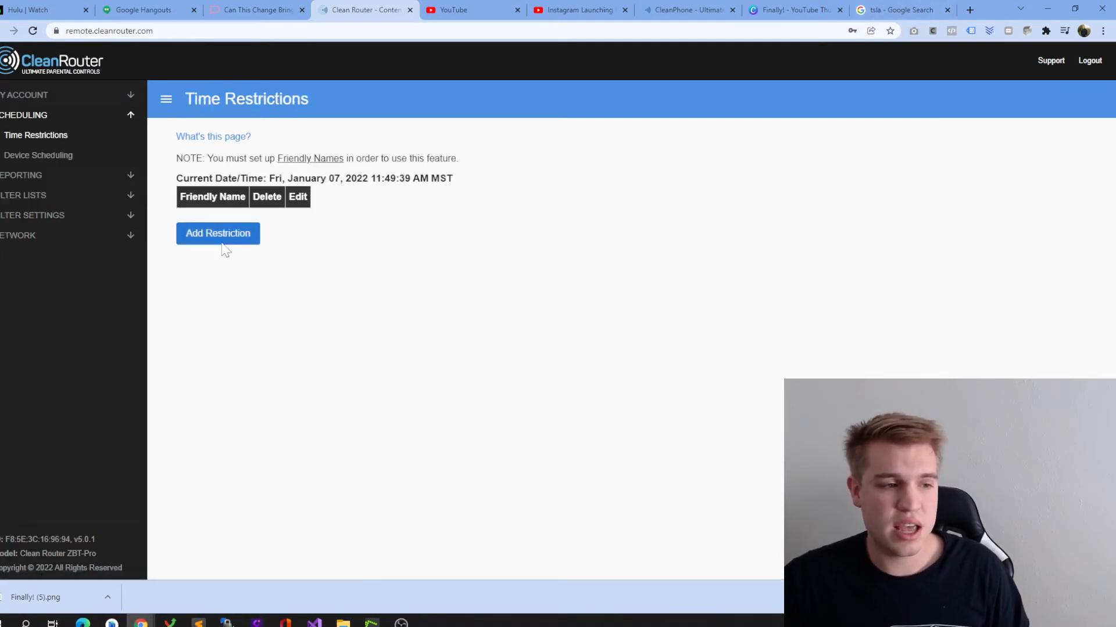
{"action": "left_click", "coordinate": [218, 233]}
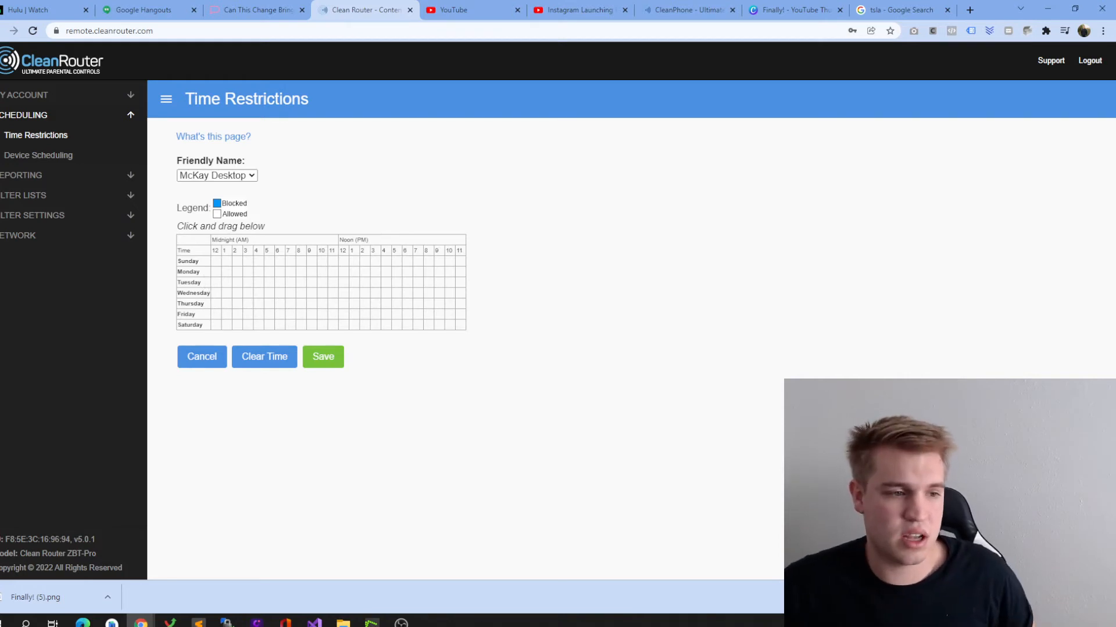
{"action": "mouse_move", "coordinate": [429, 279]}
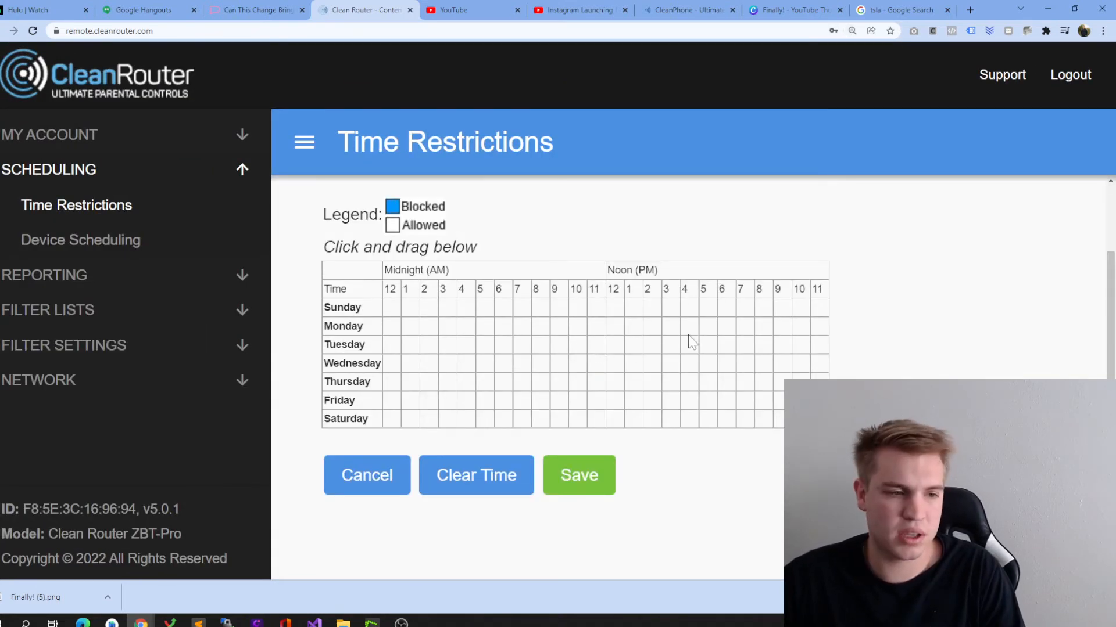
{"action": "mouse_move", "coordinate": [722, 338]}
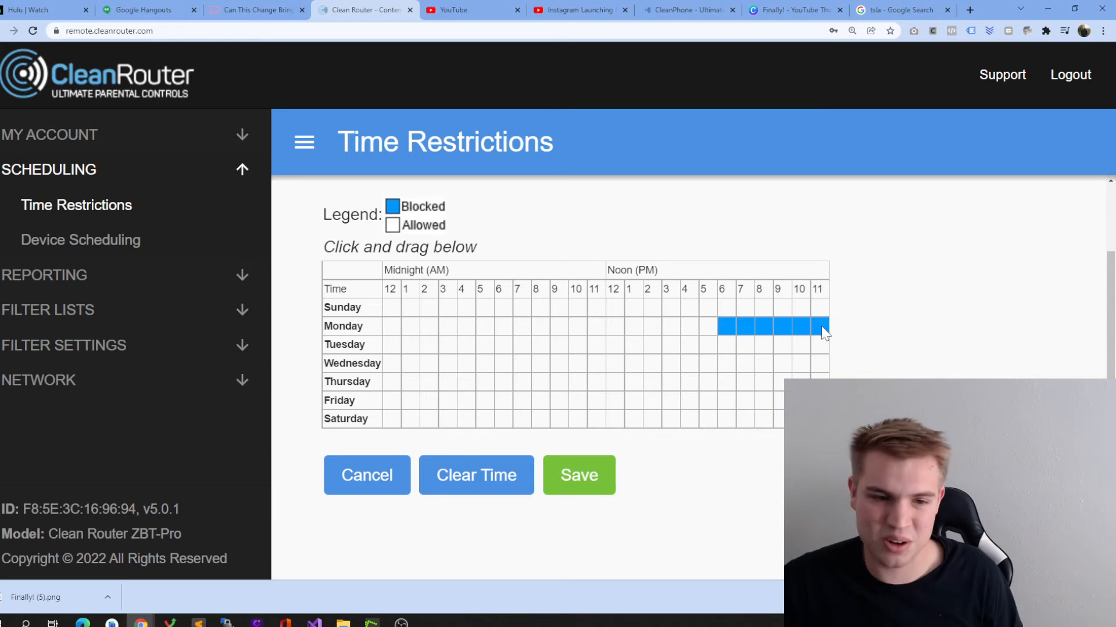
{"action": "mouse_move", "coordinate": [554, 413]}
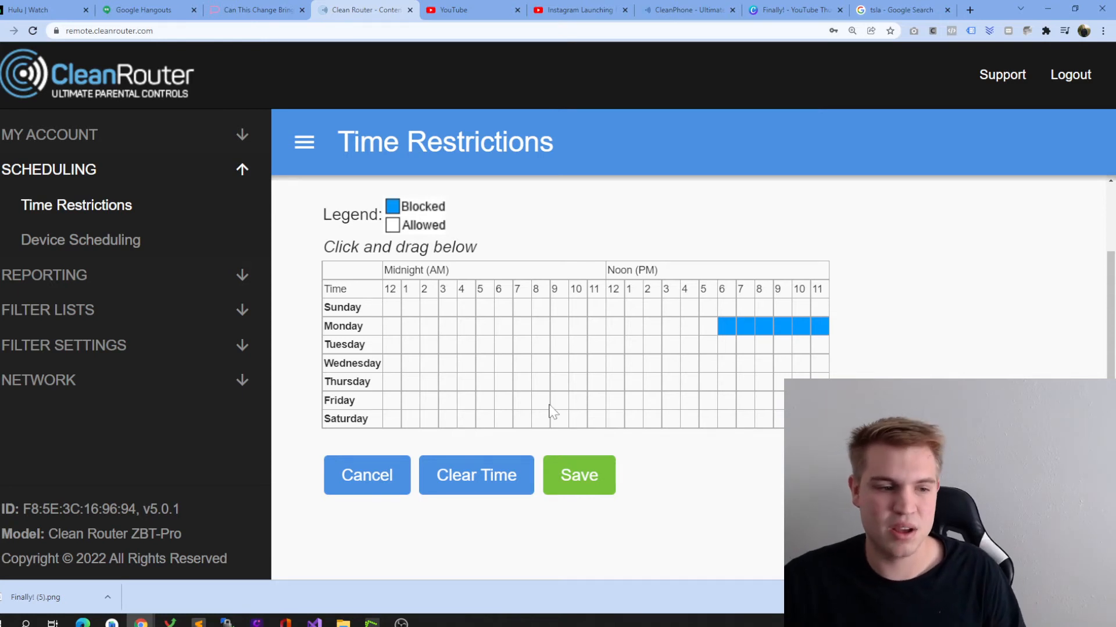
{"action": "mouse_move", "coordinate": [518, 366]}
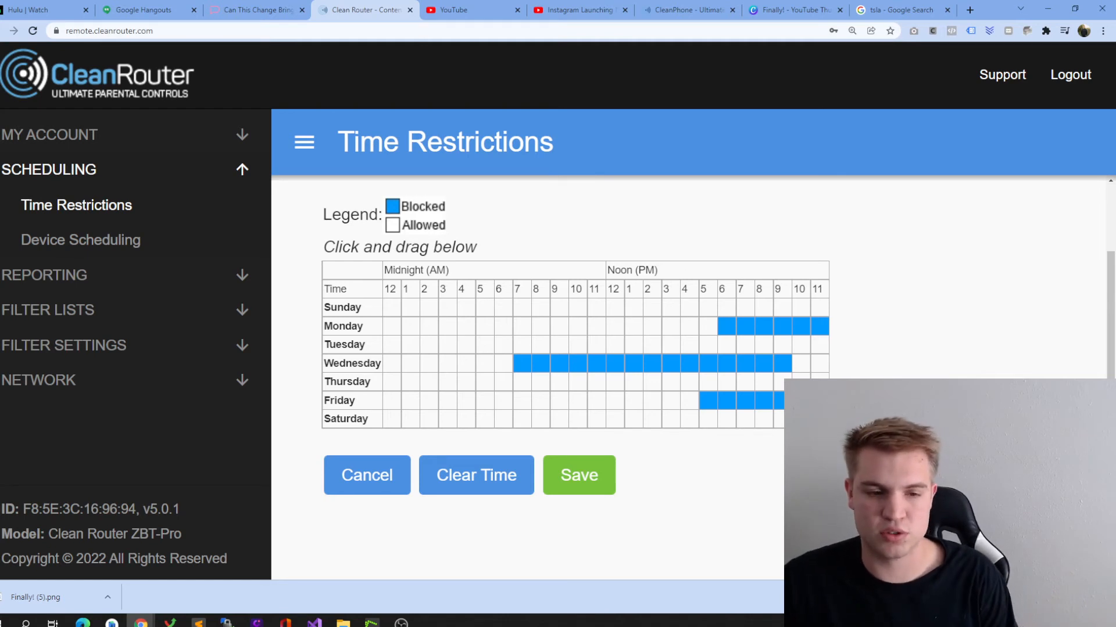
{"action": "mouse_move", "coordinate": [621, 363]}
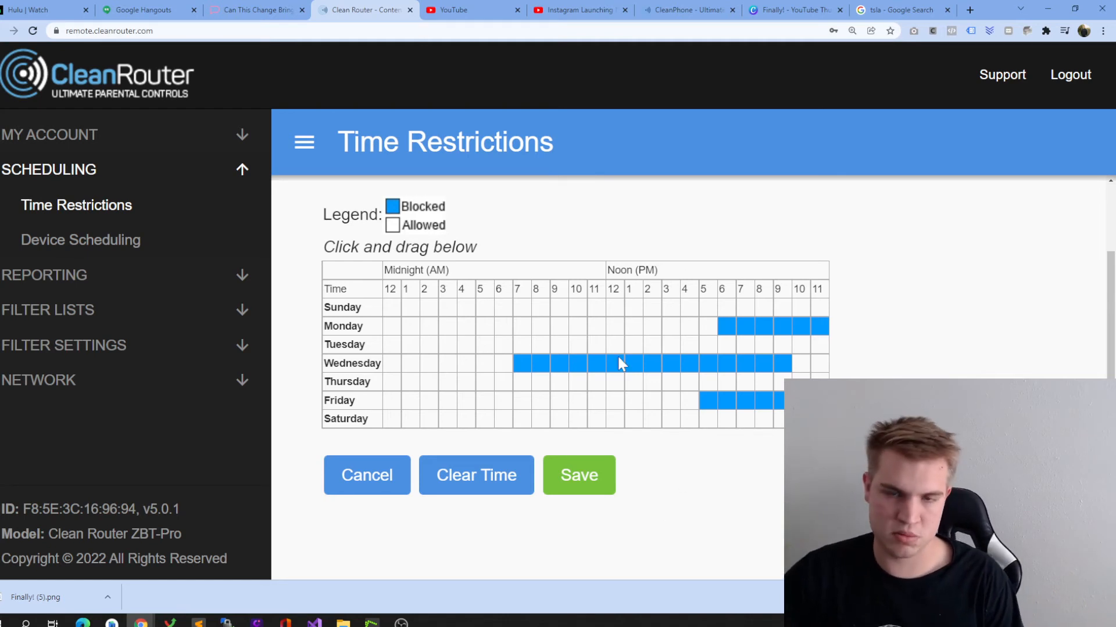
{"action": "mouse_move", "coordinate": [189, 177]}
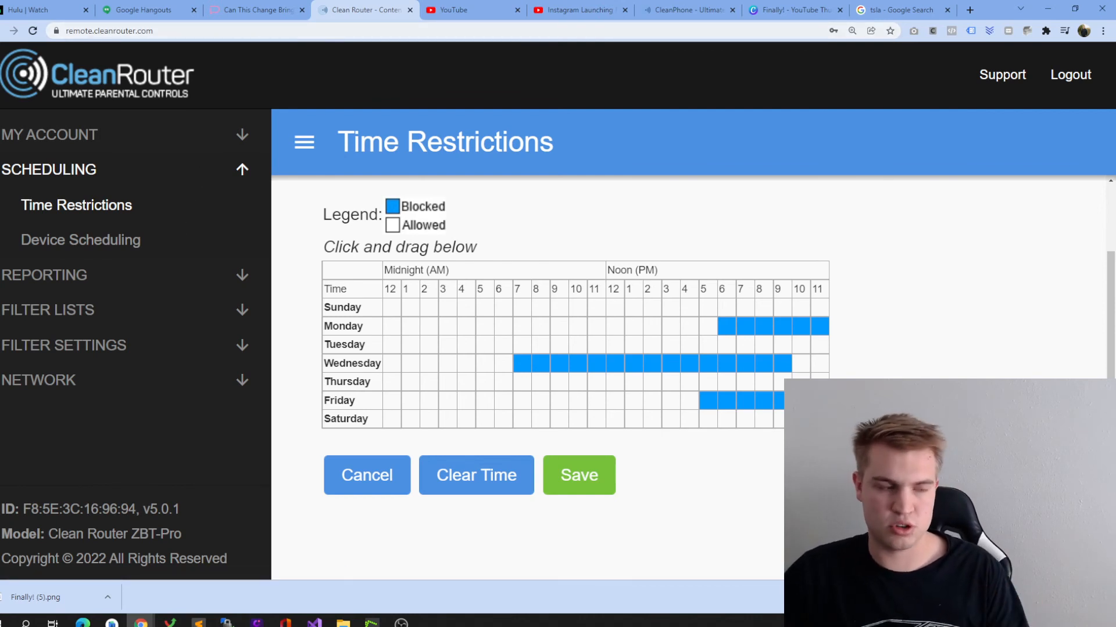
{"action": "mouse_move", "coordinate": [465, 476]}
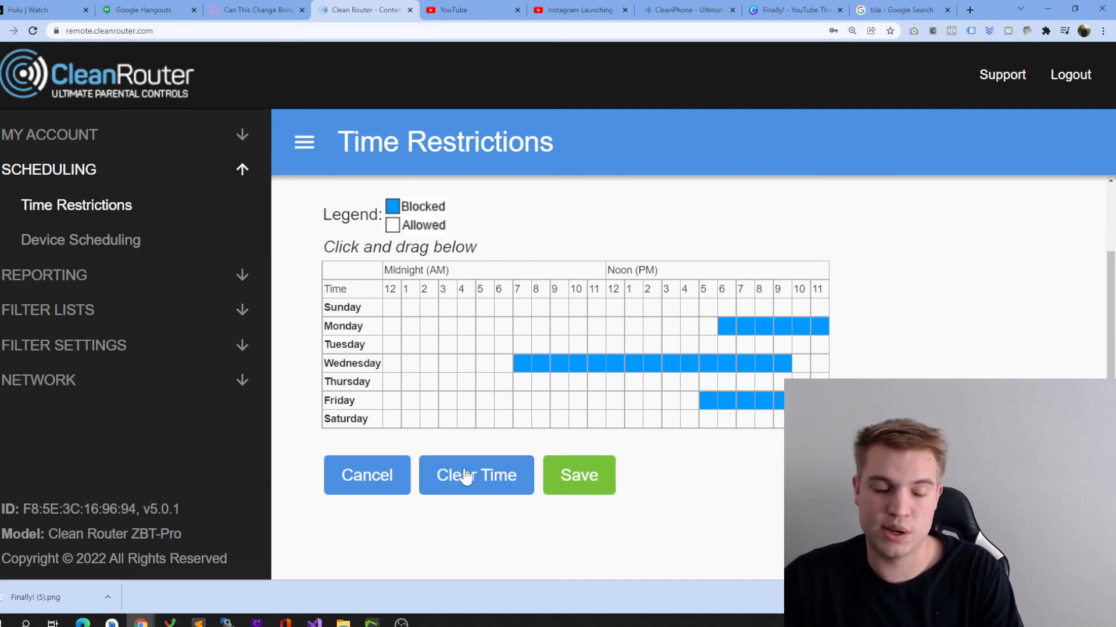
- Clear the painted Monday, Wednesday and Friday blocks from McKay Desktop's grid
{"action": "left_click", "coordinate": [475, 475]}
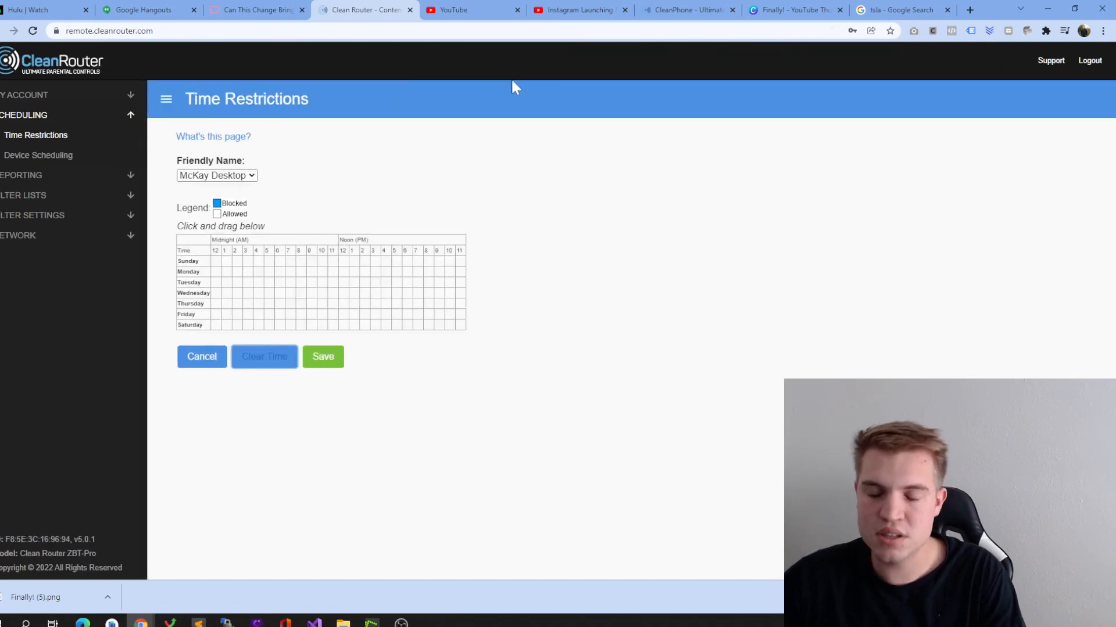
{"action": "mouse_move", "coordinate": [435, 236]}
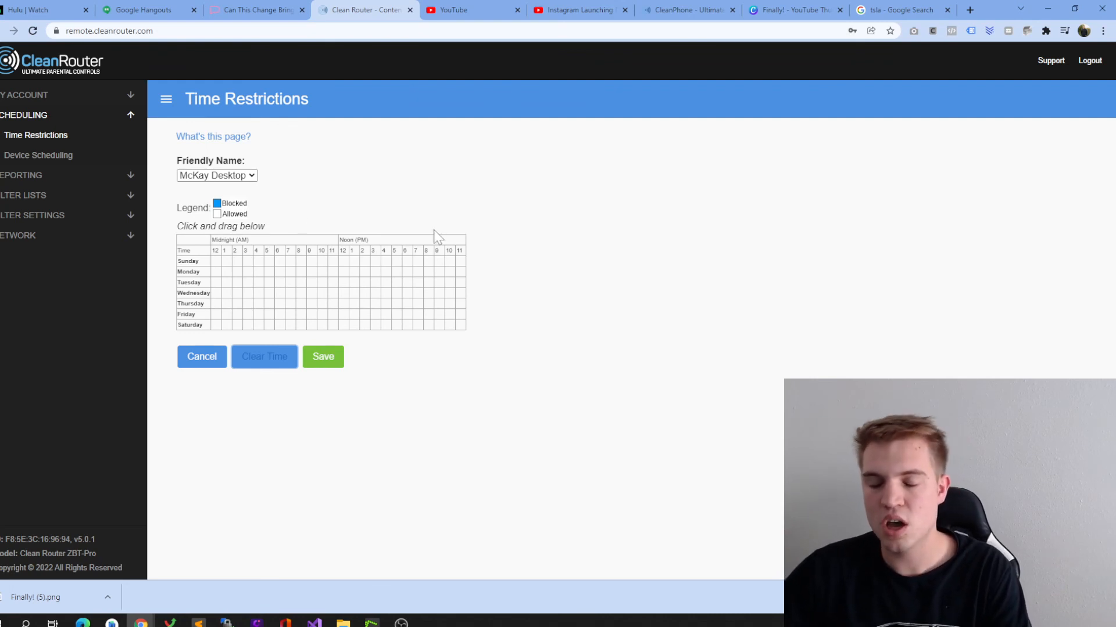
{"action": "mouse_move", "coordinate": [745, 169]}
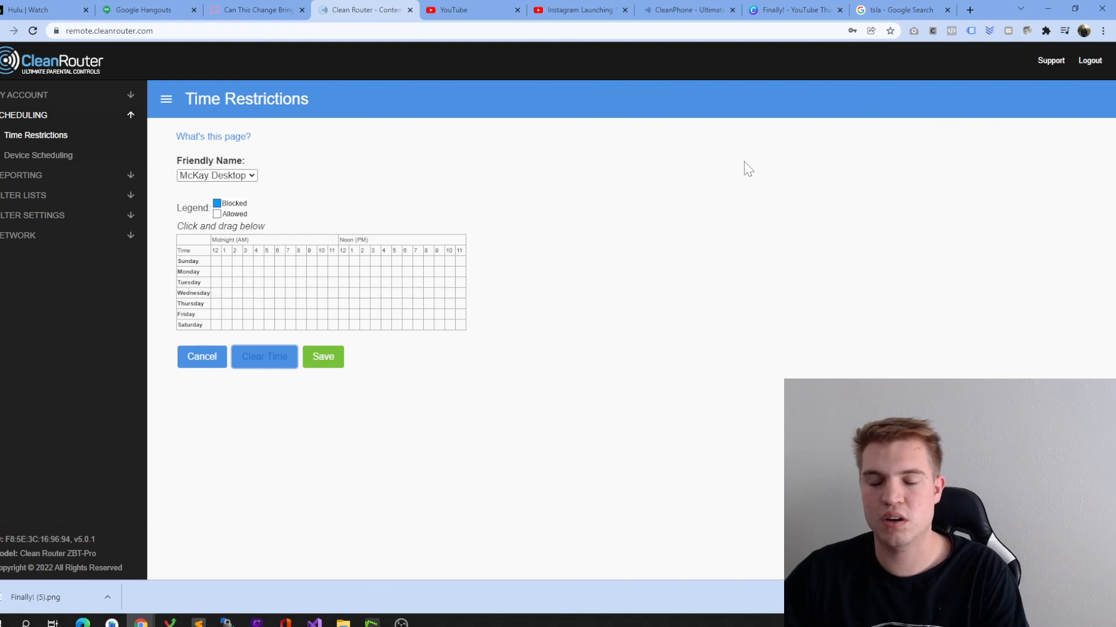
{"action": "mouse_move", "coordinate": [793, 136]}
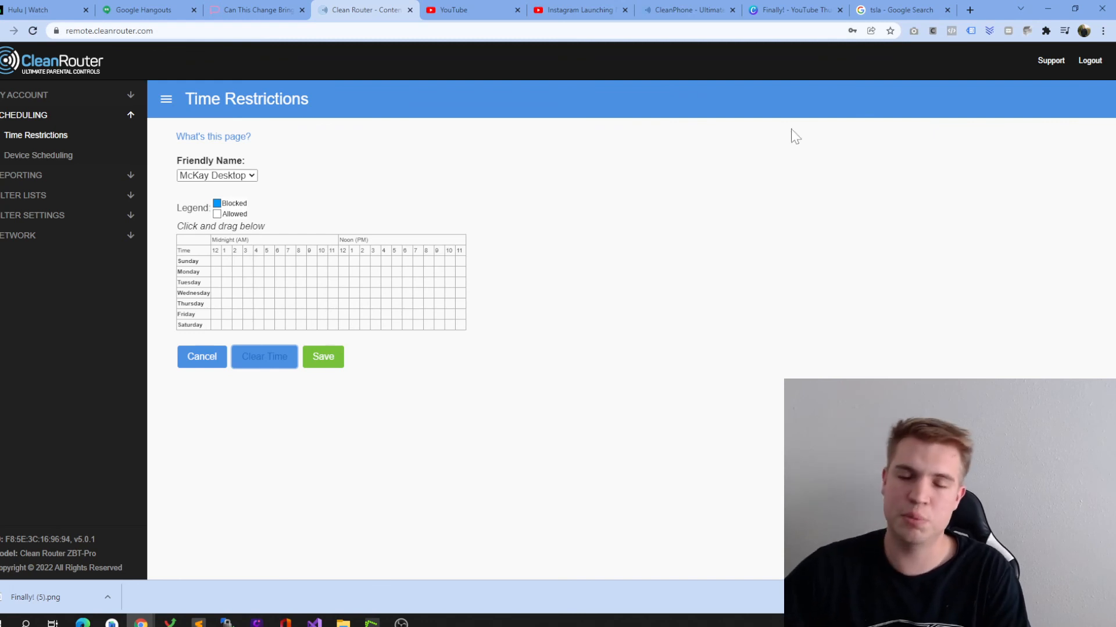